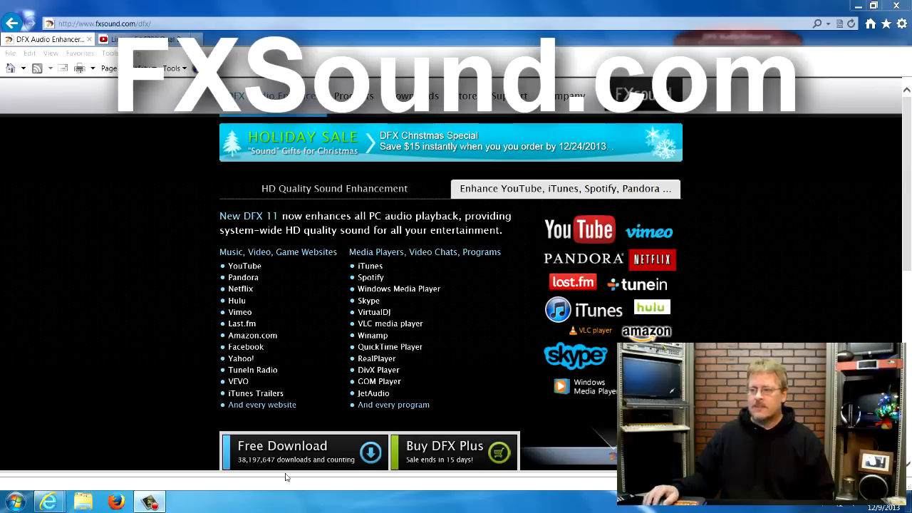
View the supported sites list, then return to the HD Quality Sound Enhancement overview
left_click(334, 188)
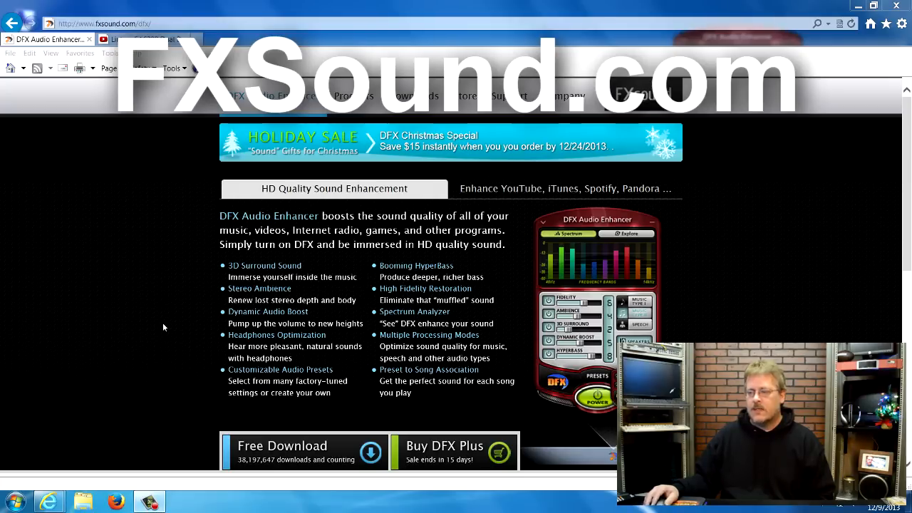
mouse_move(160, 324)
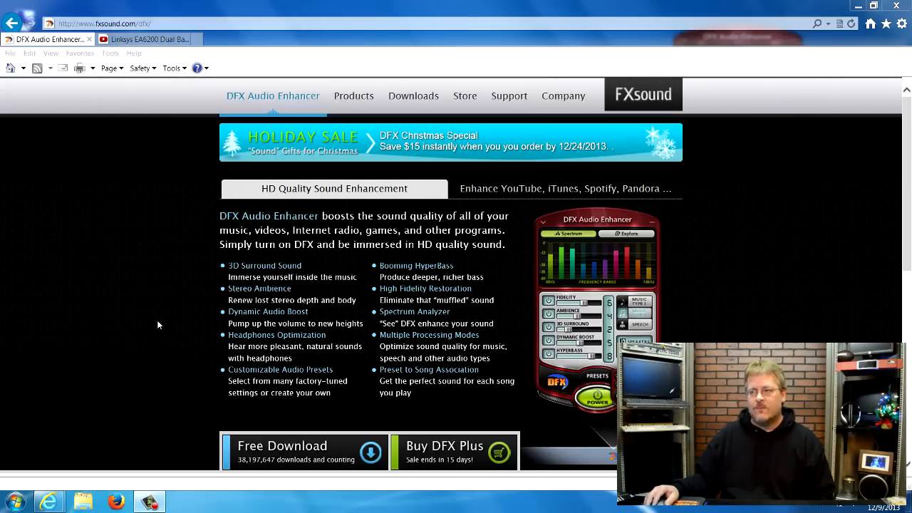
left_click(564, 188)
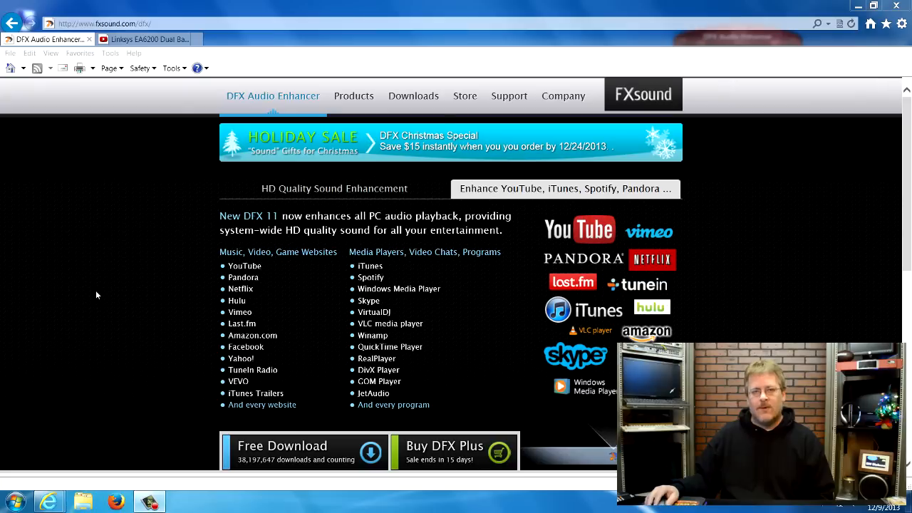
left_click(334, 188)
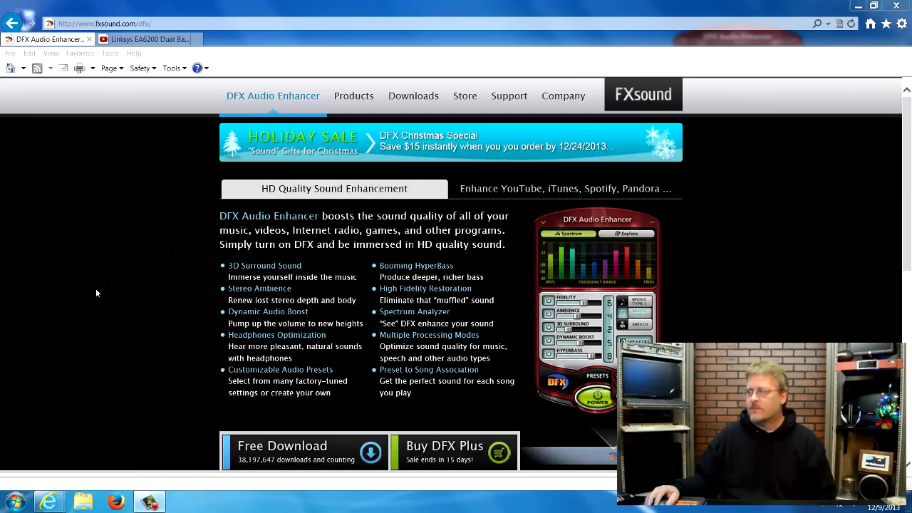
mouse_move(563, 95)
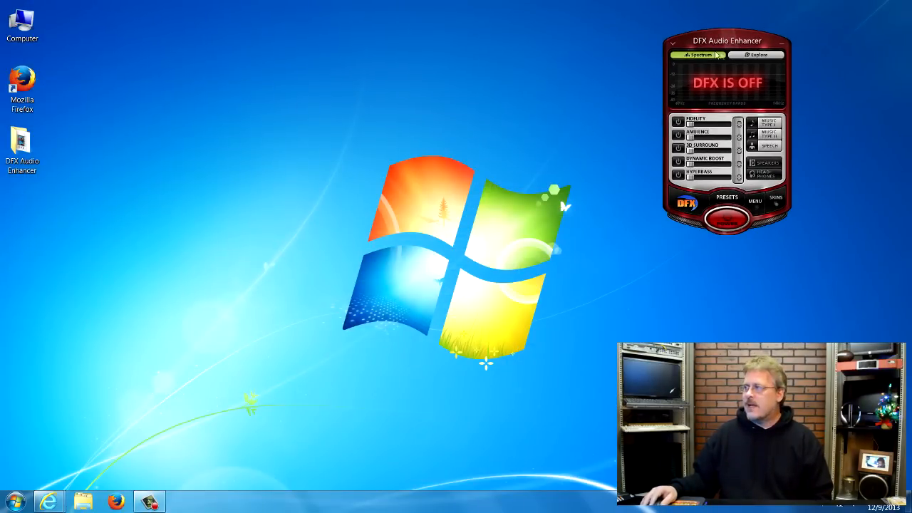
mouse_move(762, 51)
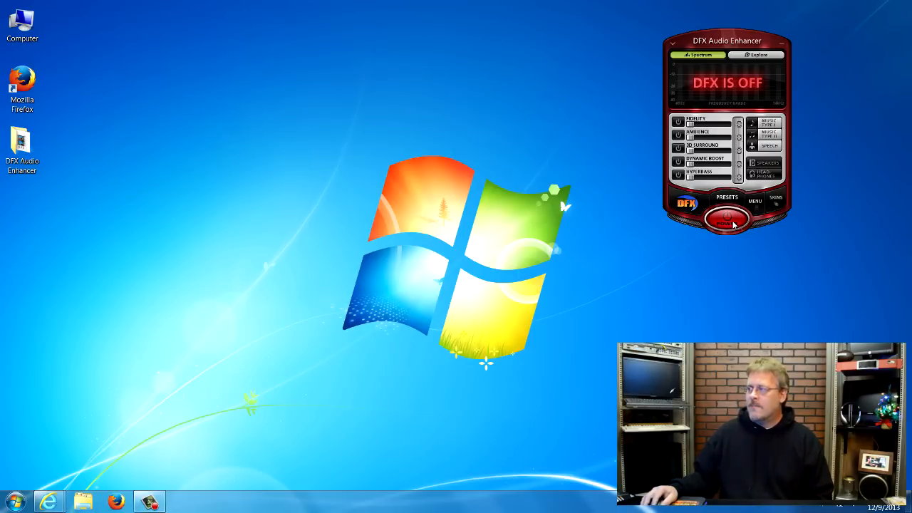
left_click(726, 220)
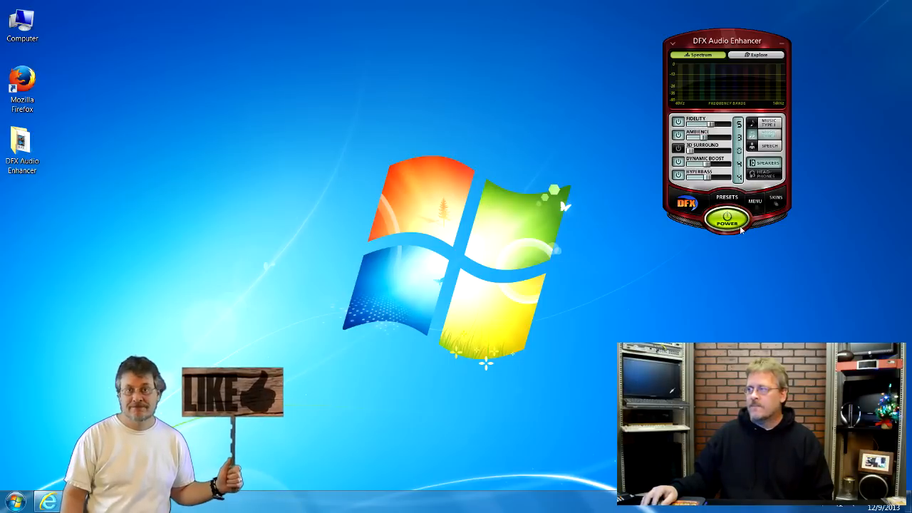
left_click(726, 220)
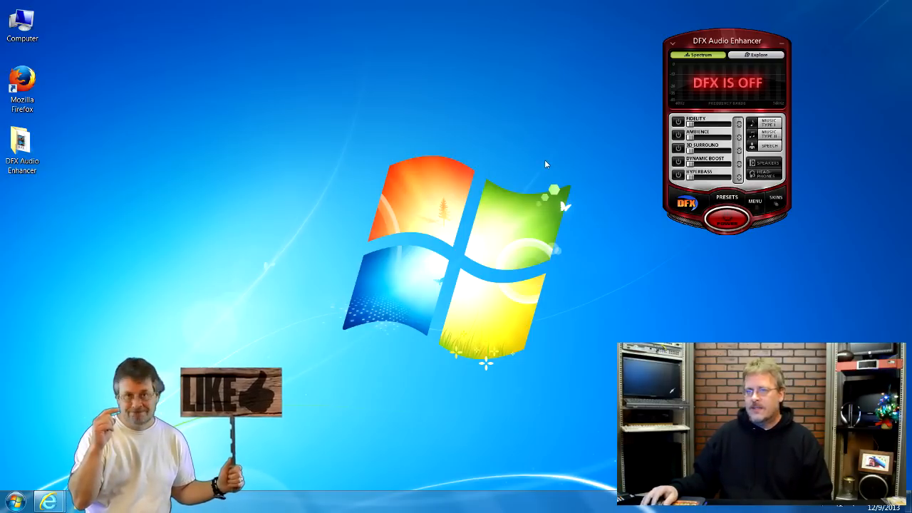
mouse_move(581, 141)
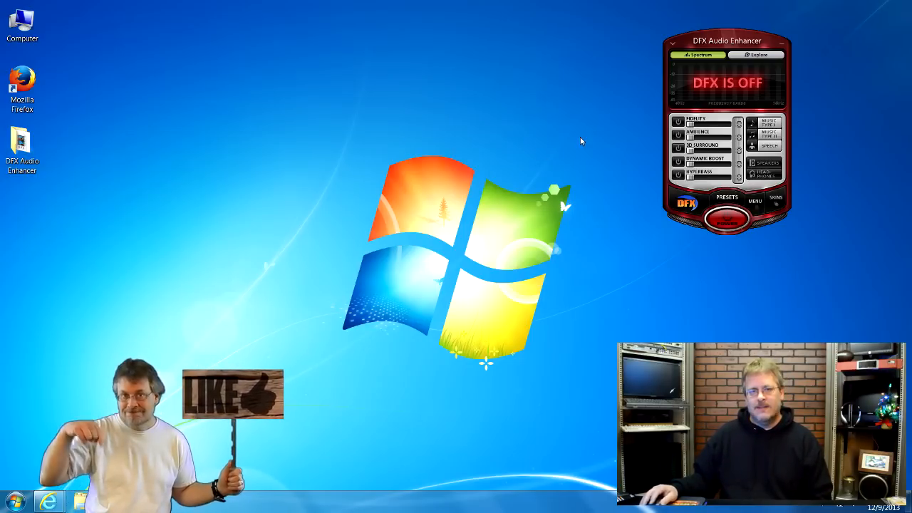
mouse_move(282, 91)
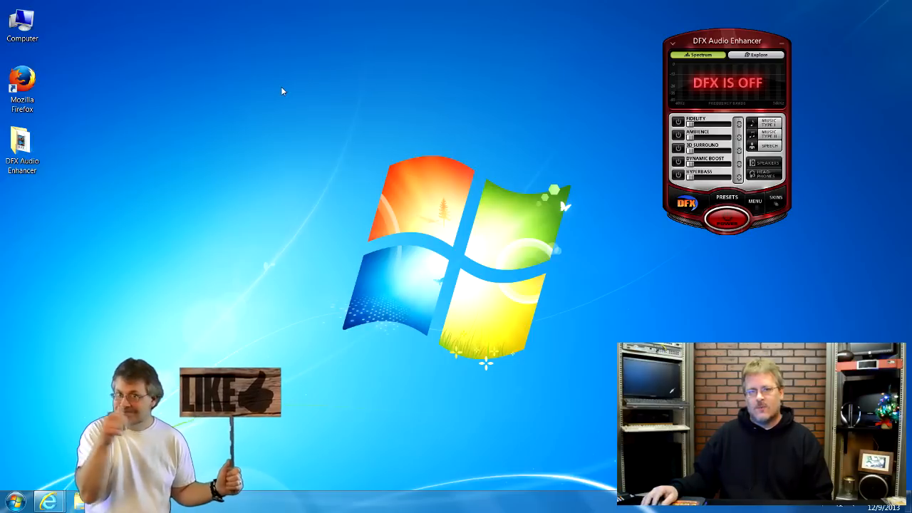
mouse_move(239, 156)
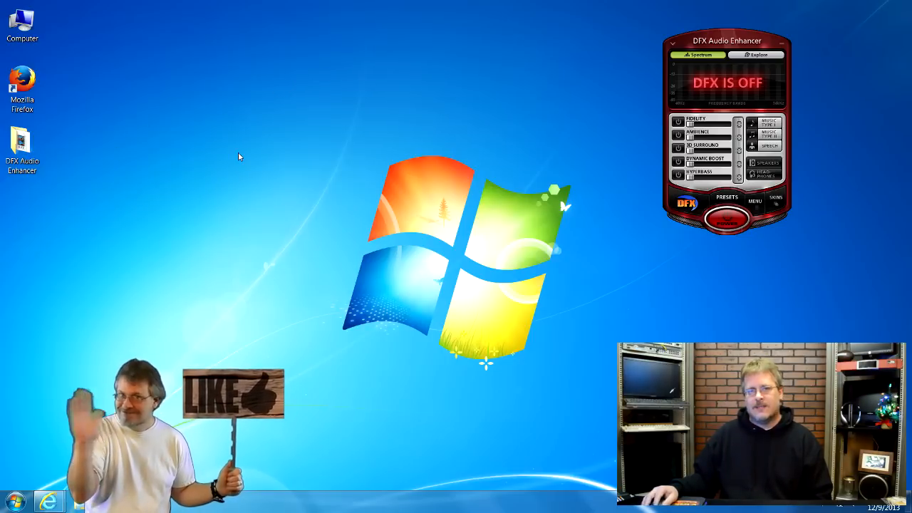
mouse_move(253, 160)
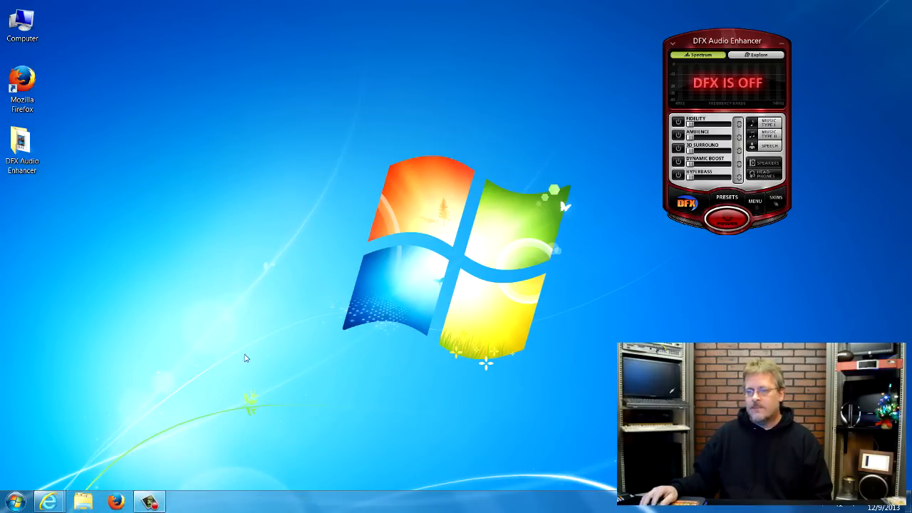
mouse_move(48, 501)
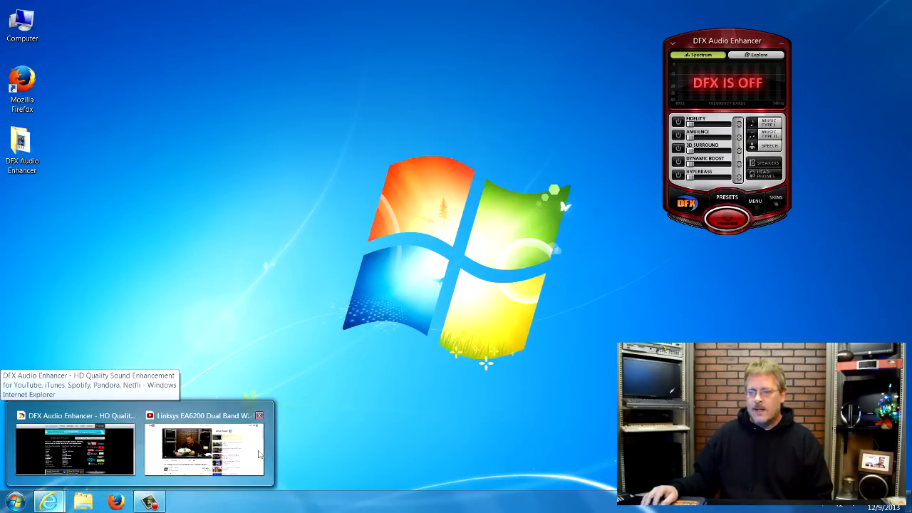
Turn the DFX Power button on so the spectrum display becomes active
left_click(205, 449)
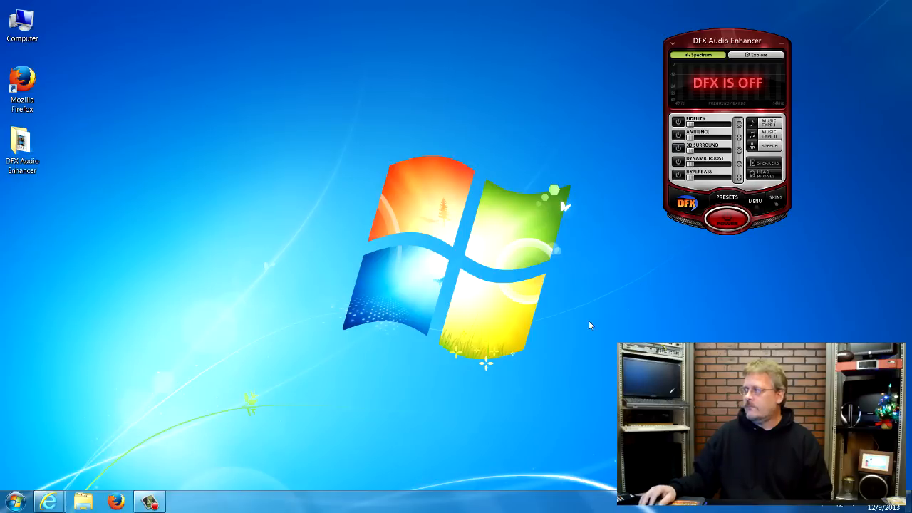
mouse_move(644, 319)
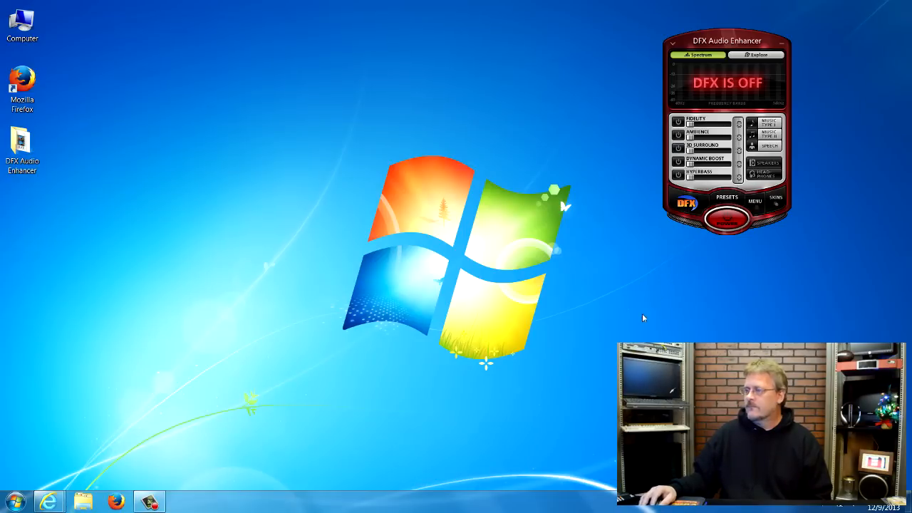
mouse_move(664, 316)
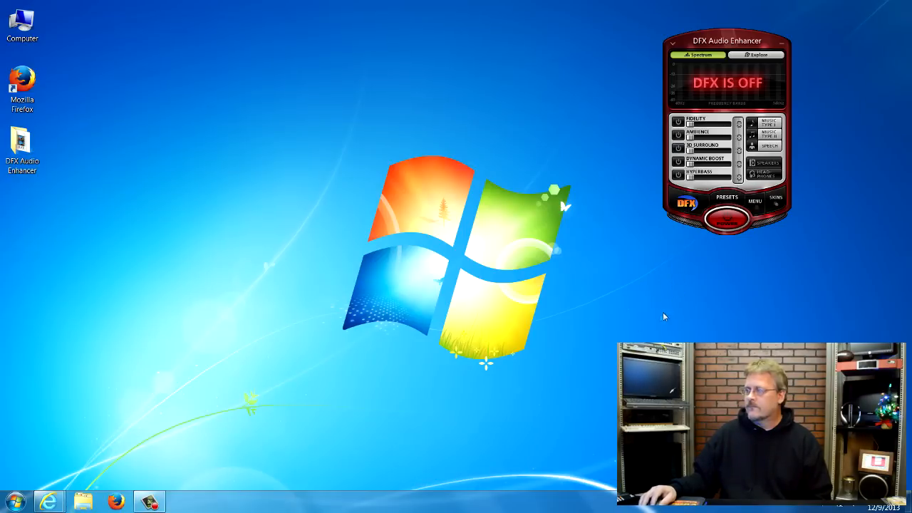
left_click(727, 216)
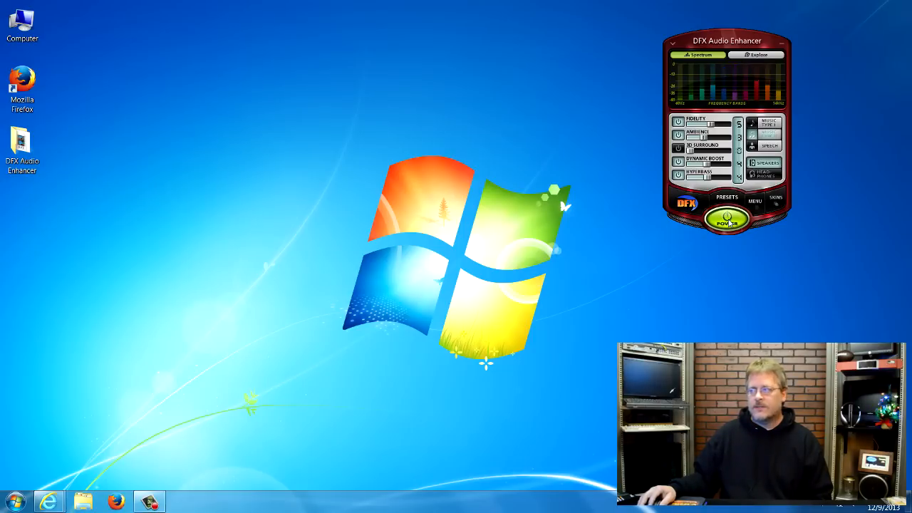
Toggle DFX power off, on and off again, leaving the panel reading DFX IS OFF
left_click(726, 219)
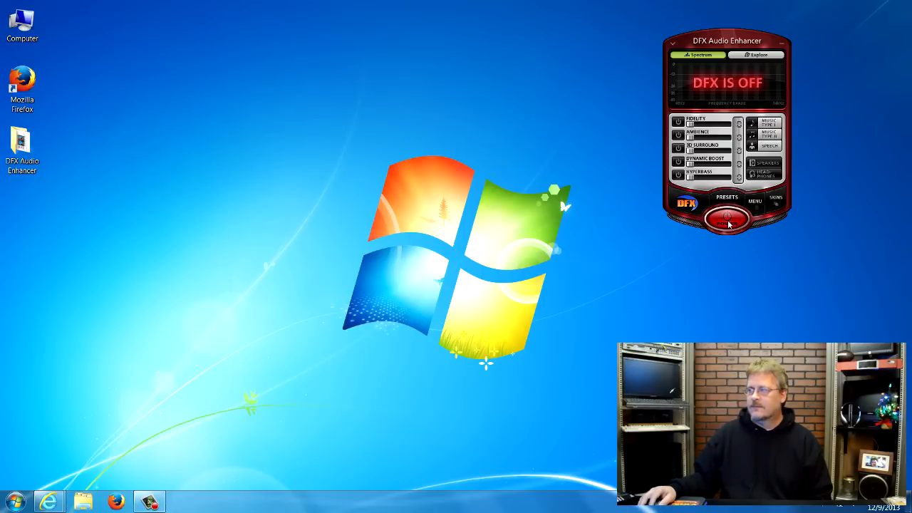
left_click(727, 219)
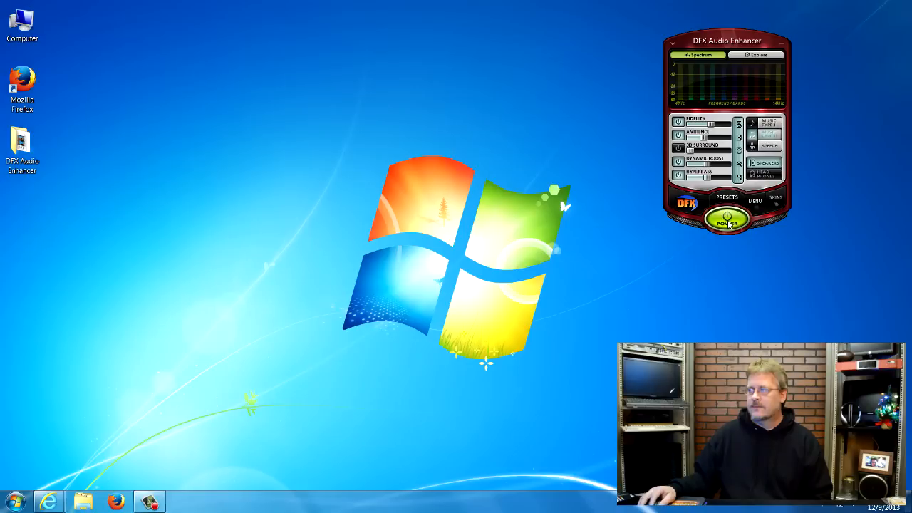
left_click(727, 220)
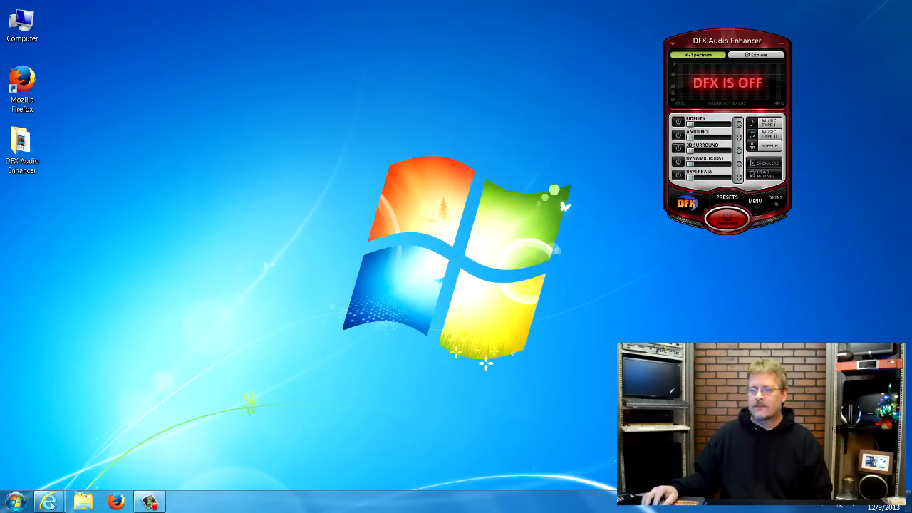
left_click(49, 501)
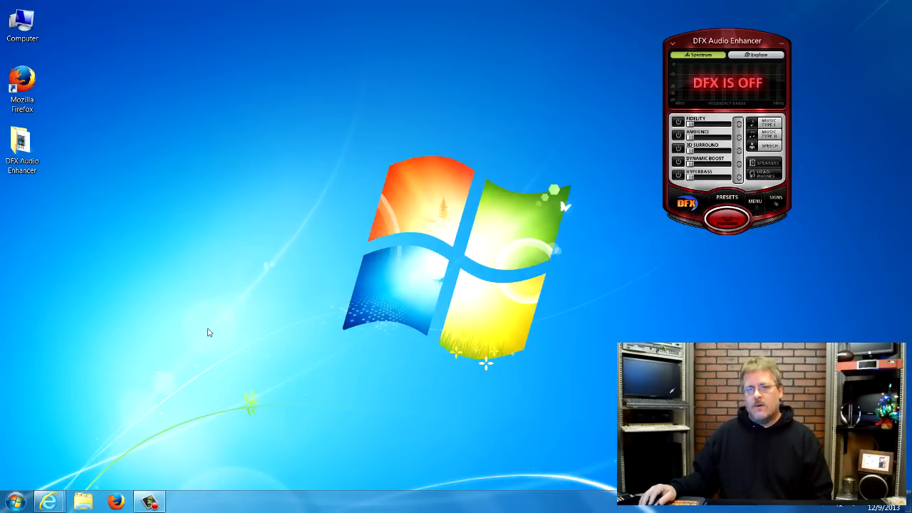
mouse_move(758, 40)
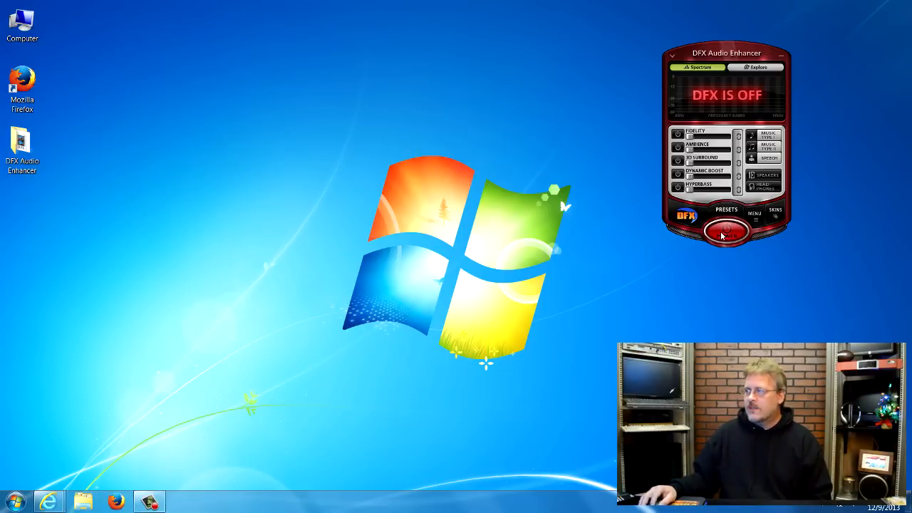
Switch DFX on briefly, then off so the panel reports DFX IS OFF
left_click(727, 231)
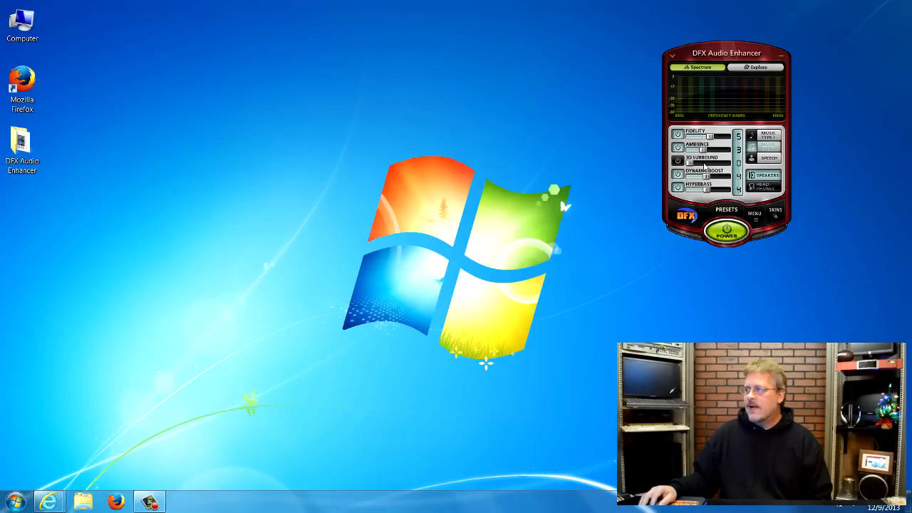
left_click(727, 231)
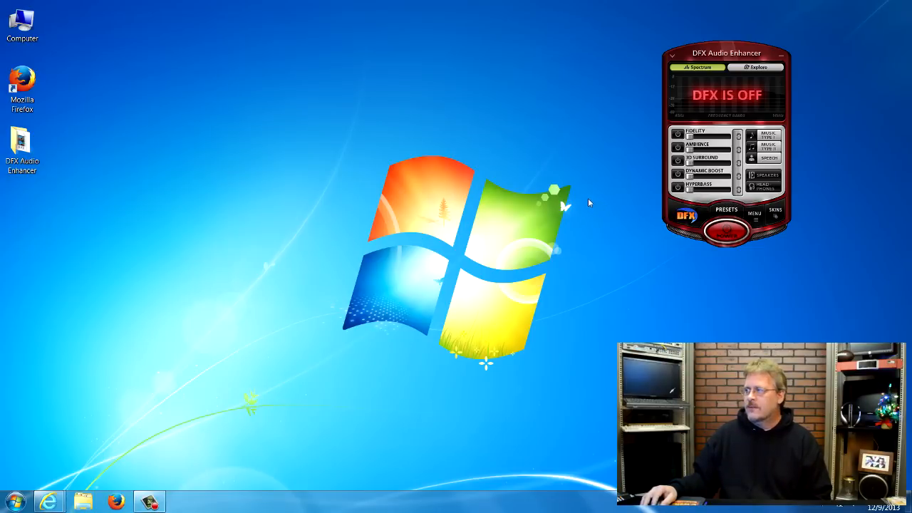
mouse_move(693, 142)
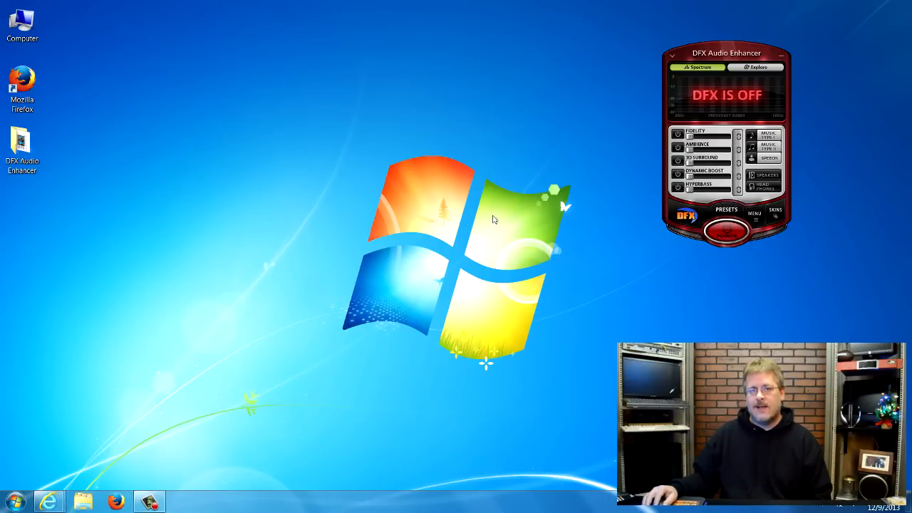
mouse_move(482, 152)
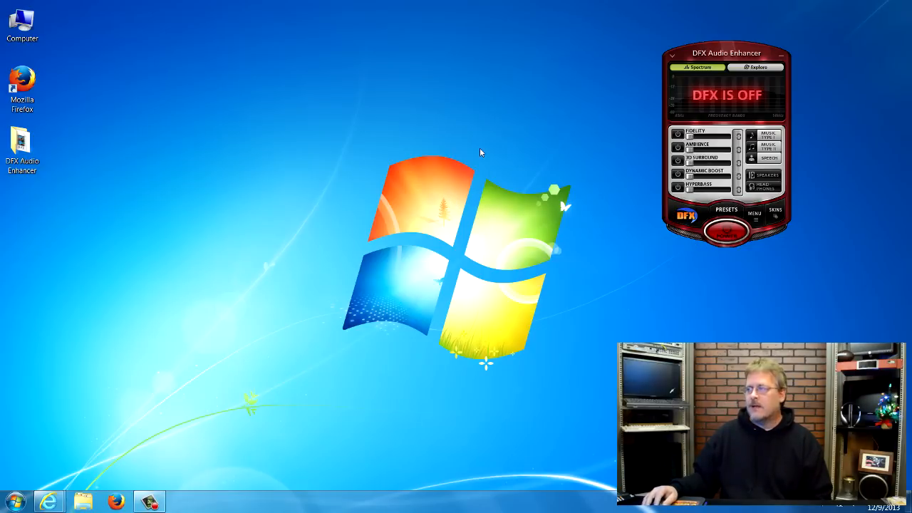
mouse_move(507, 149)
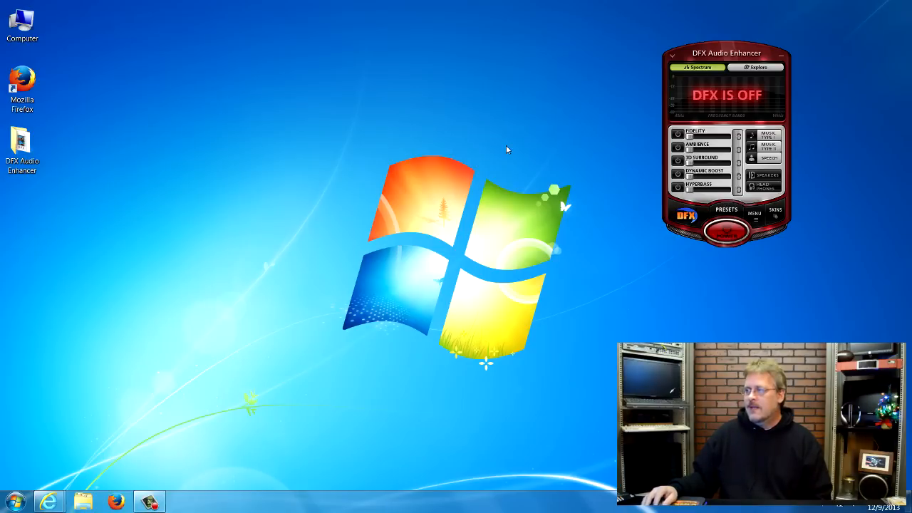
mouse_move(707, 245)
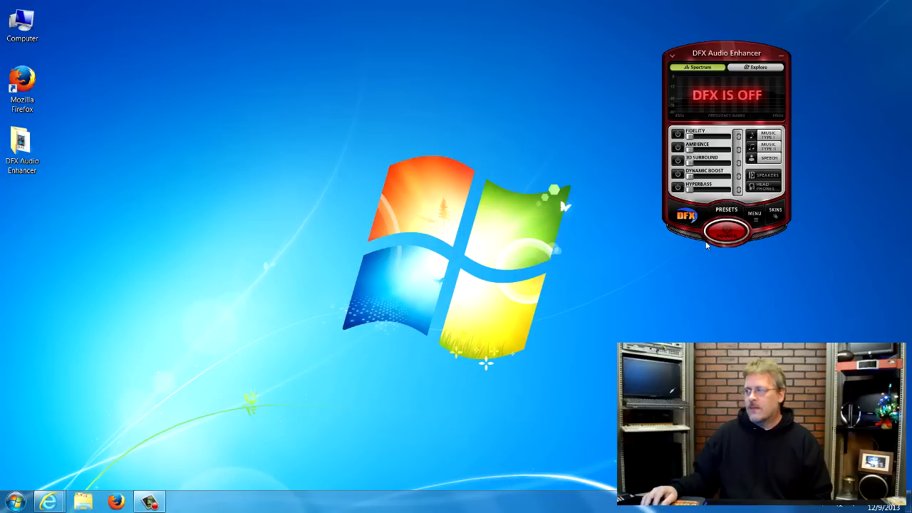
mouse_move(727, 229)
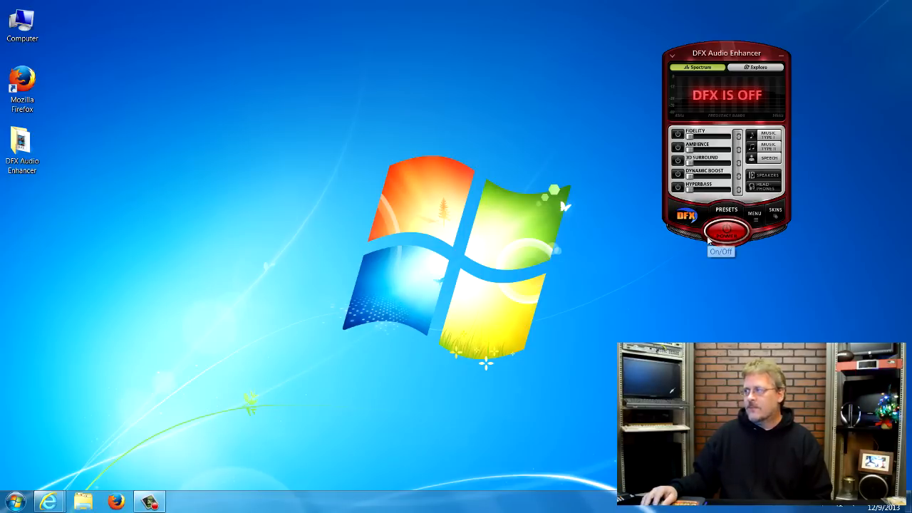
mouse_move(663, 154)
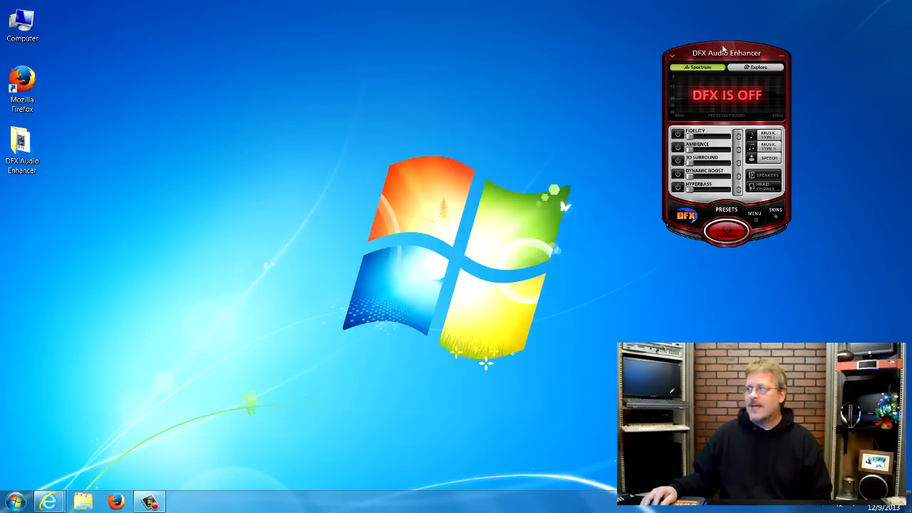
mouse_move(695, 140)
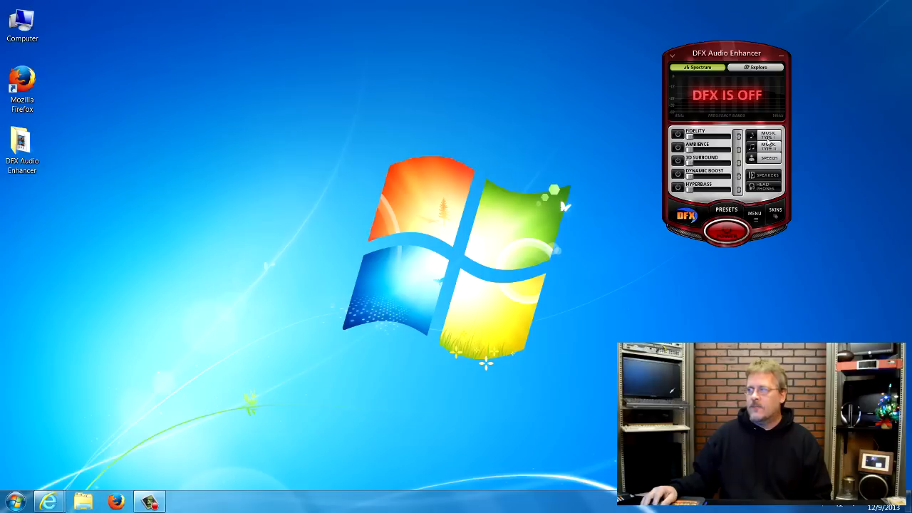
mouse_move(767, 135)
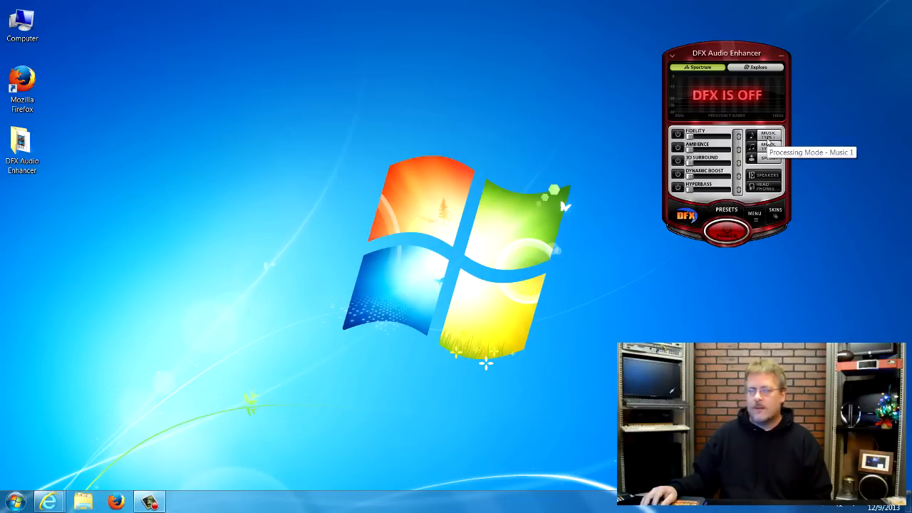
mouse_move(677, 250)
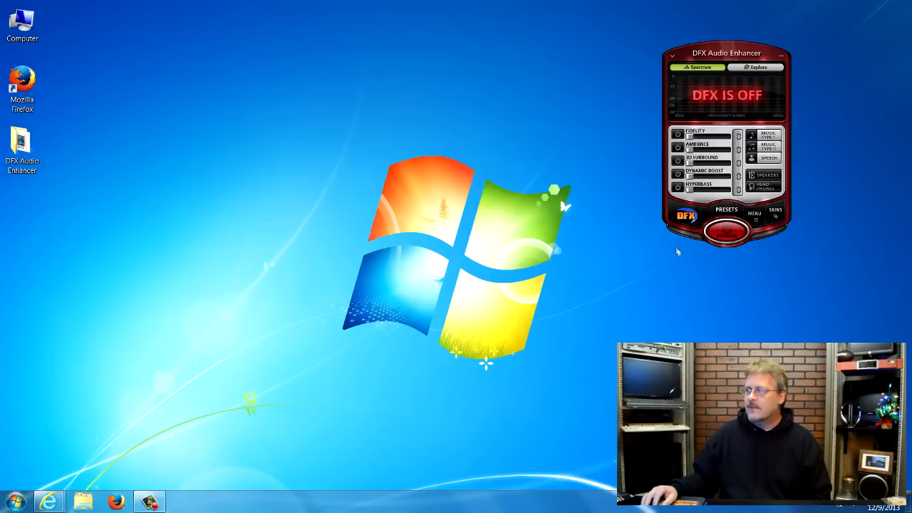
mouse_move(618, 239)
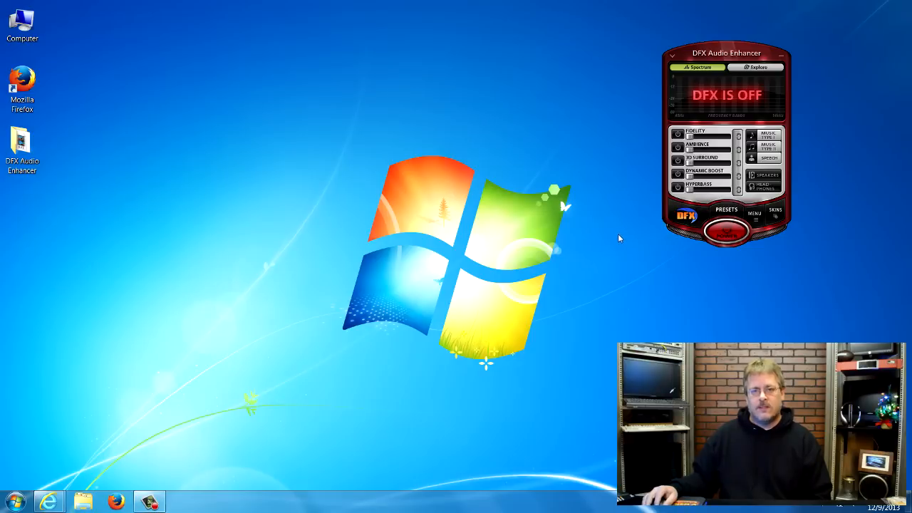
mouse_move(628, 241)
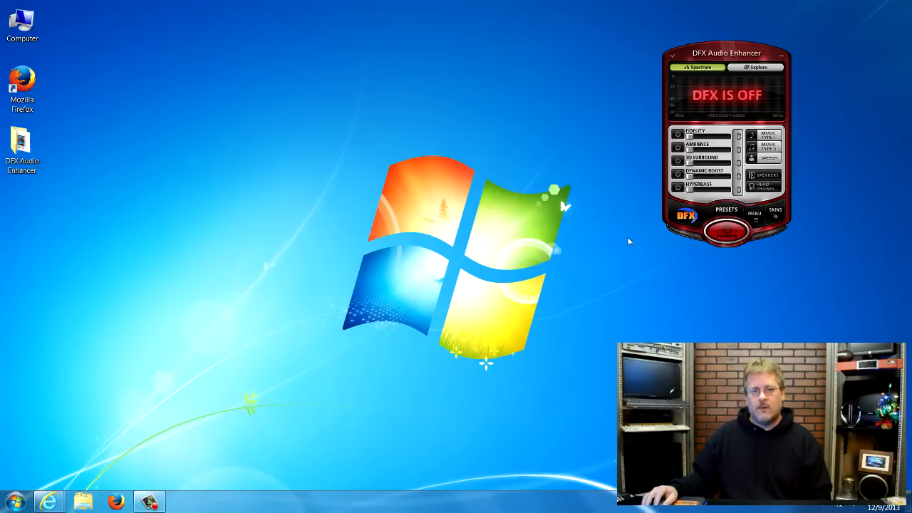
mouse_move(621, 120)
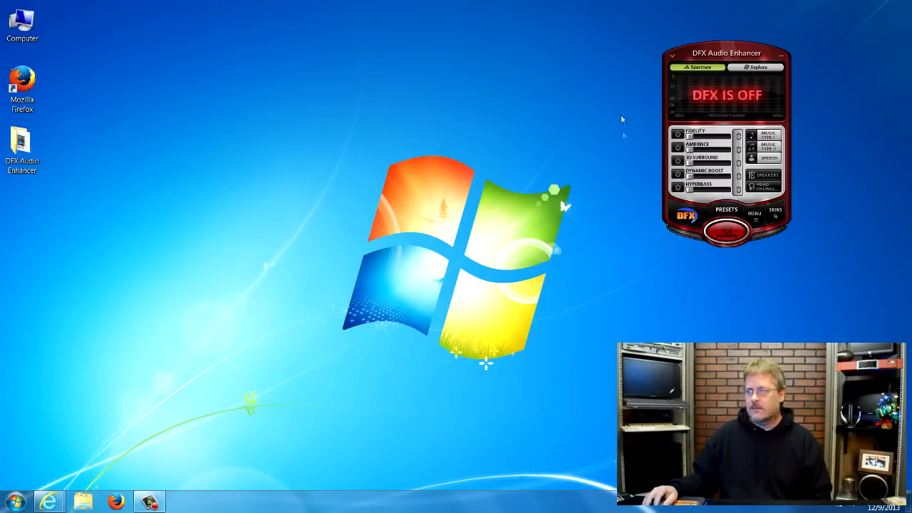
mouse_move(620, 111)
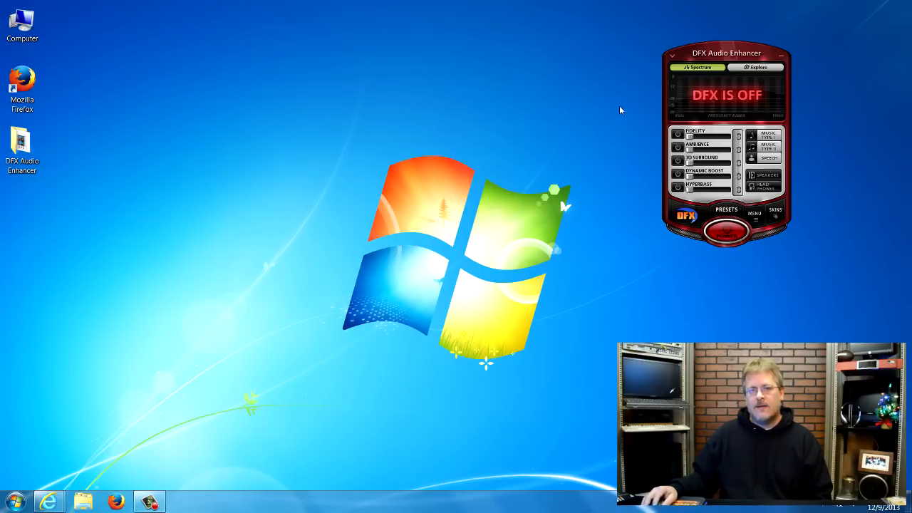
mouse_move(570, 108)
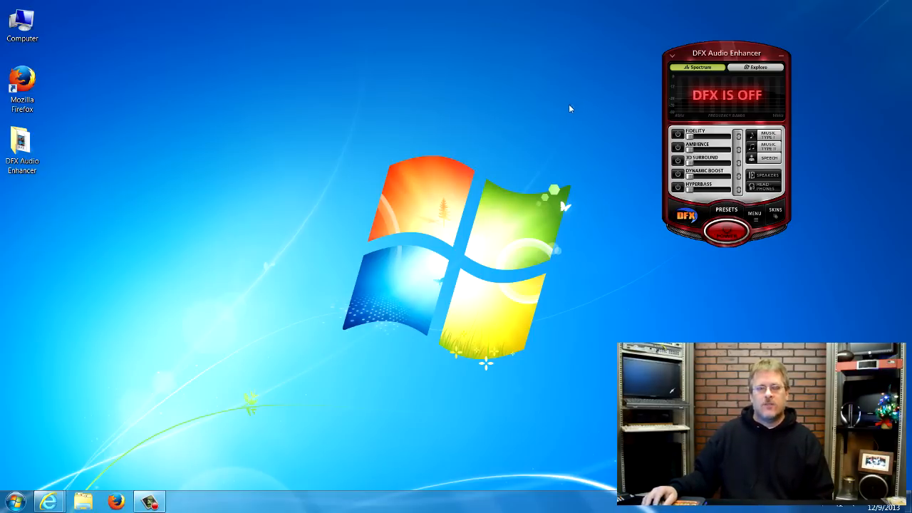
mouse_move(513, 140)
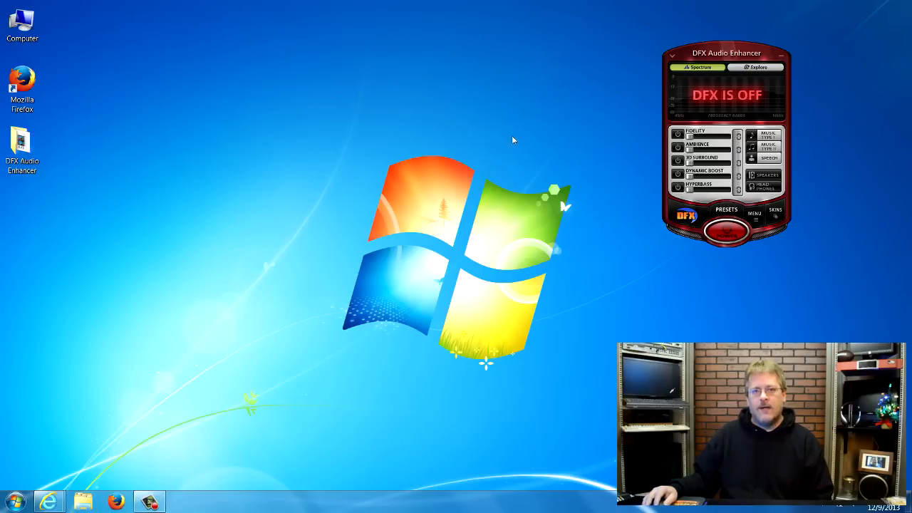
mouse_move(425, 194)
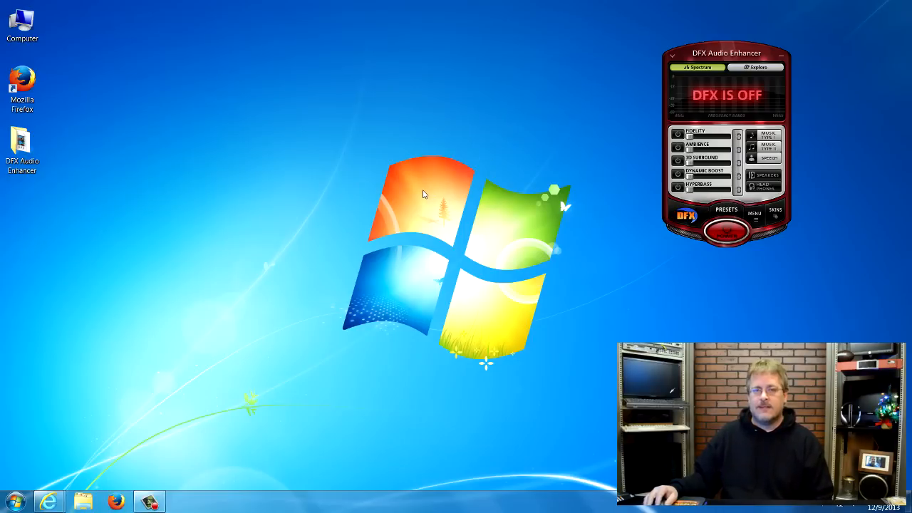
mouse_move(463, 110)
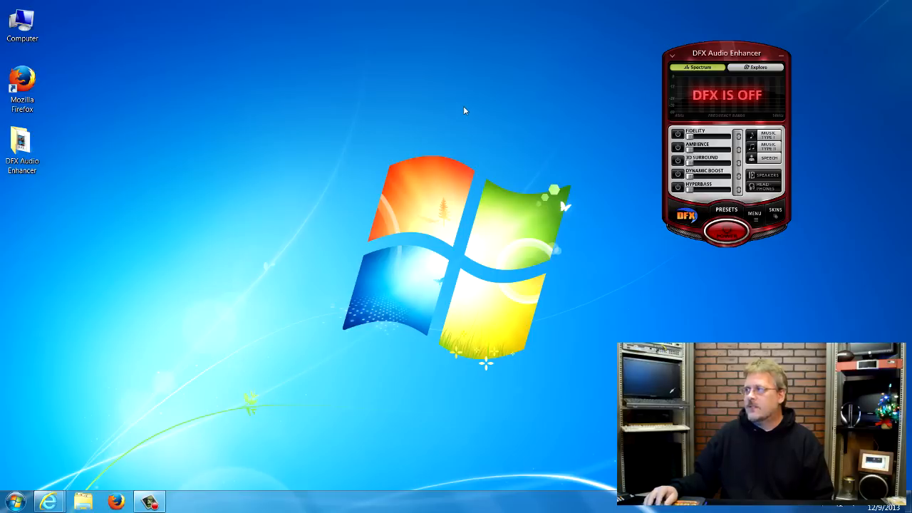
mouse_move(456, 114)
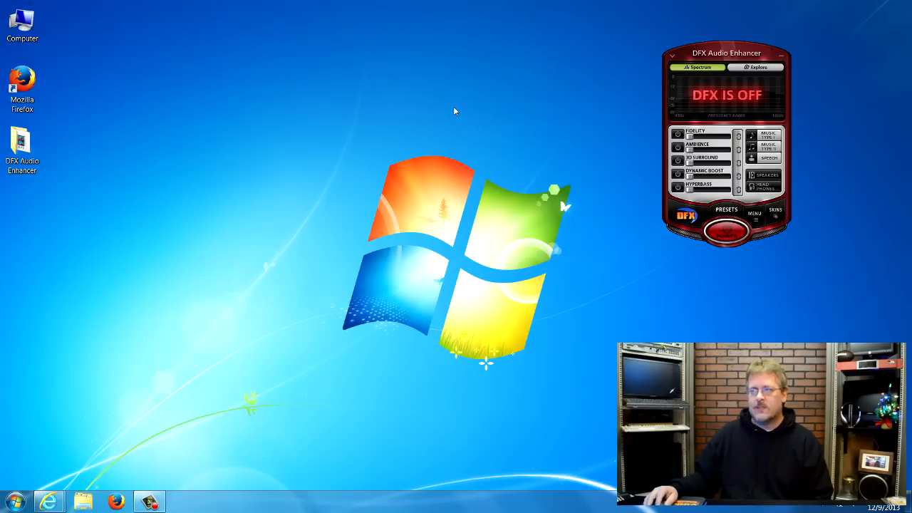
mouse_move(184, 117)
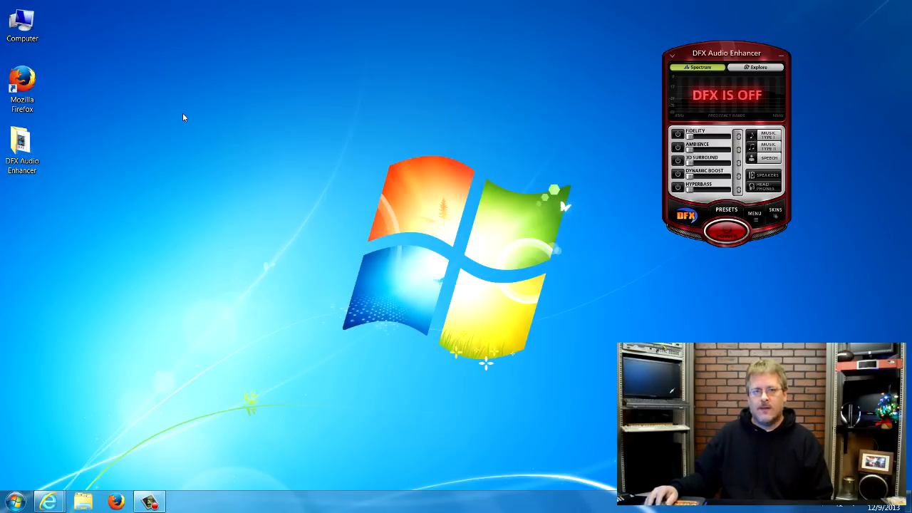
mouse_move(386, 141)
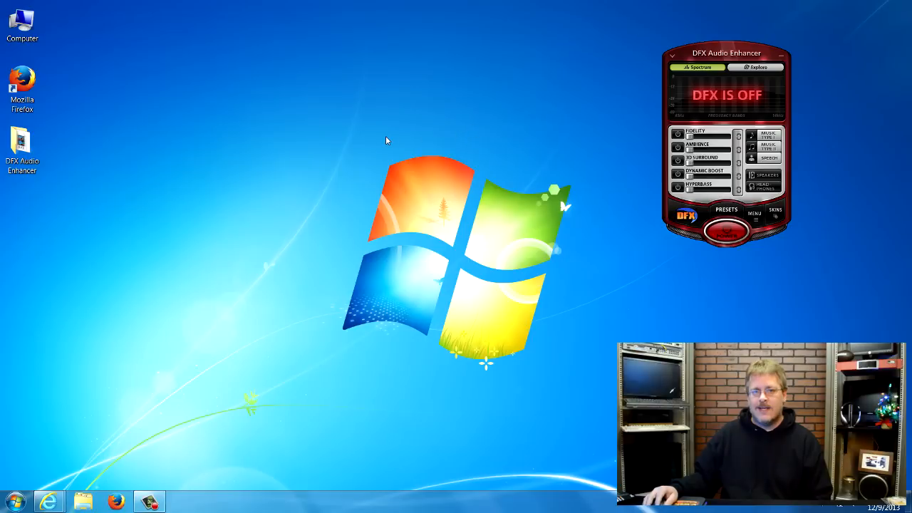
mouse_move(359, 120)
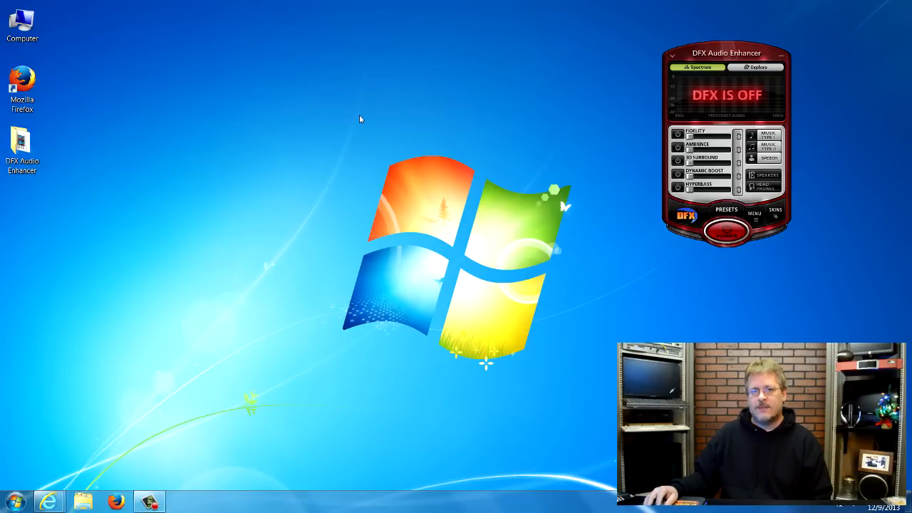